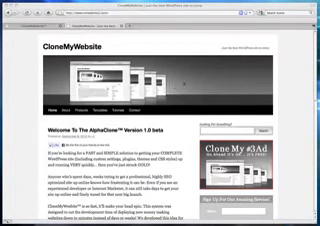
Step: Upload the fiery image as the site's custom header under Appearance > Header and save
scroll(down, 3)
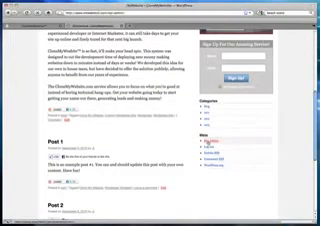
click(160, 20)
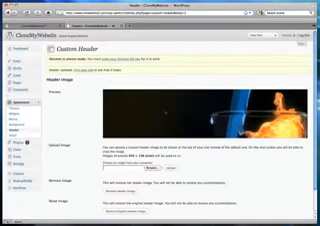
scroll(down, 3)
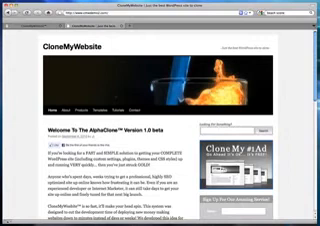
Step: Scroll the front page to check the new fiery header above the welcome post
scroll(down, 3)
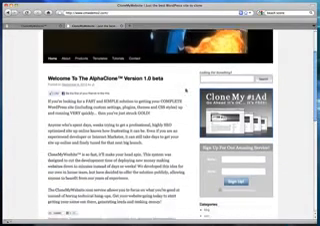
scroll(down, 3)
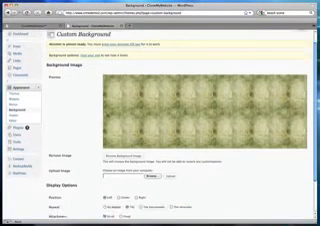
Step: Review the Background Image and Display Options under Appearance > Background
scroll(down, 3)
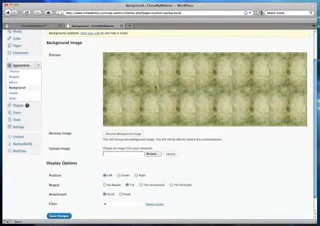
scroll(down, 3)
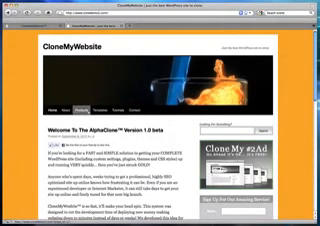
Step: Save an orange background color and browse the front page's posts against it
scroll(down, 3)
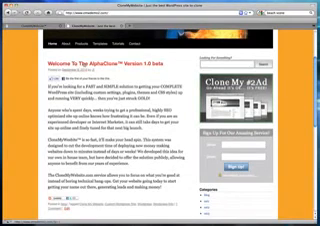
scroll(down, 3)
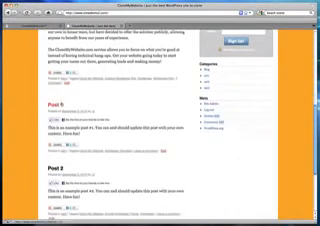
scroll(down, 3)
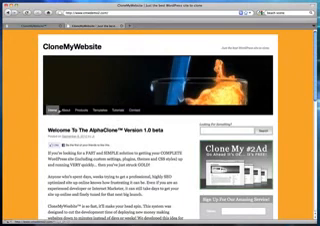
Step: Add a new page titled Services with its body content via Pages > Add New
scroll(down, 3)
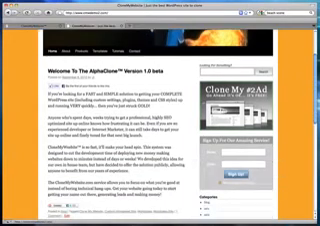
scroll(down, 3)
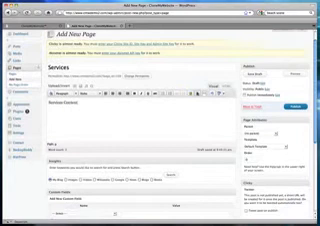
scroll(down, 3)
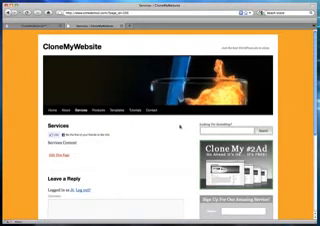
Step: Change the Services page's Order under Page Attributes and update it
scroll(down, 3)
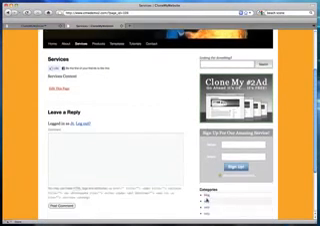
scroll(down, 3)
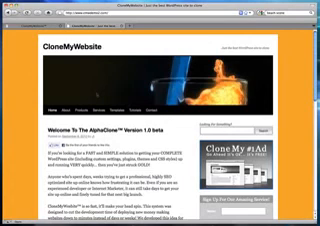
Step: Scroll the home page to check the menu with the reordered Services page
scroll(down, 3)
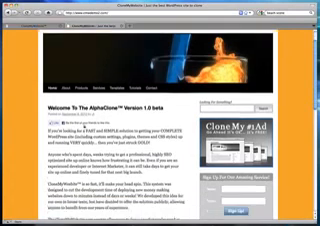
scroll(down, 3)
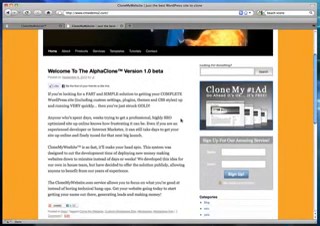
scroll(down, 3)
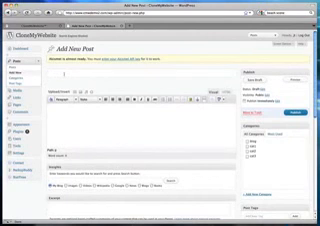
Step: Title the new post 'Post 4', add content and publish it
text(Post 4)
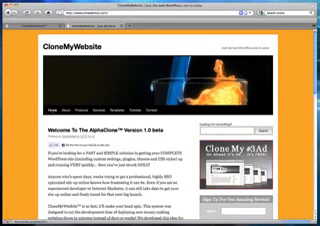
Step: Scroll down the home page to see Post 4 in the post list
scroll(down, 3)
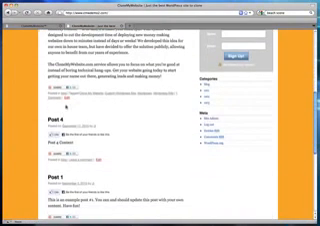
scroll(down, 3)
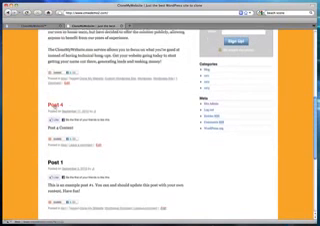